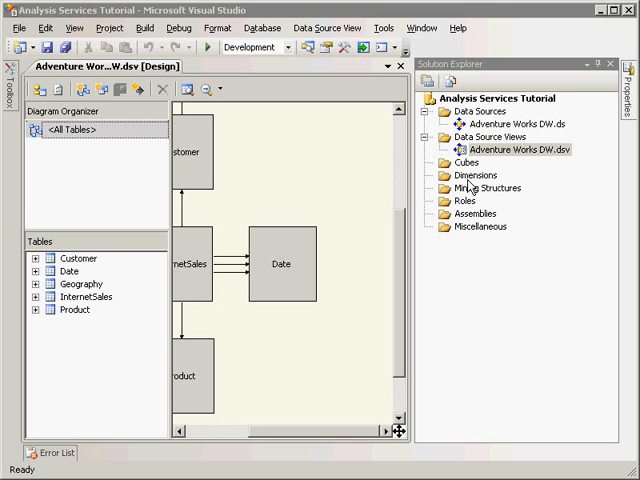
Launch the Dimension Wizard from Dimensions and build from an existing table
right_click(470, 175)
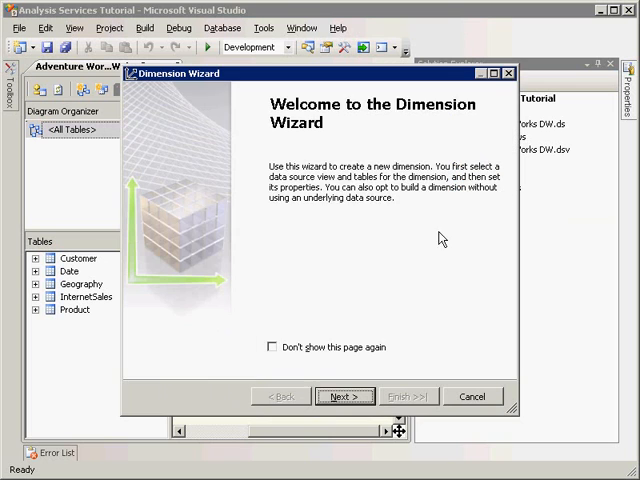
click(344, 396)
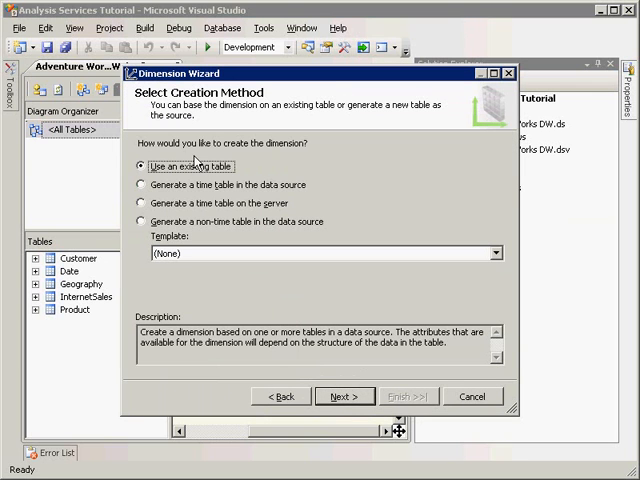
click(343, 396)
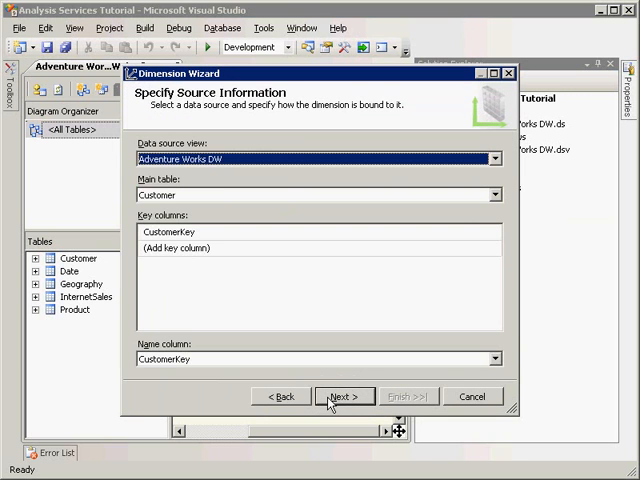
Use the Date table and include Full Date Alternate Key and other date columns as attributes
click(494, 195)
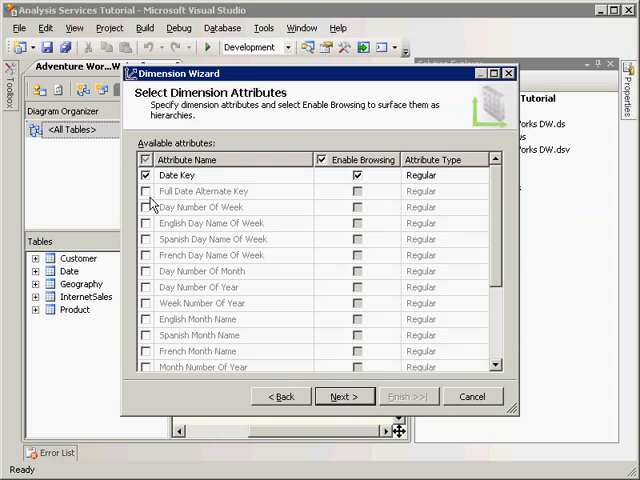
click(141, 191)
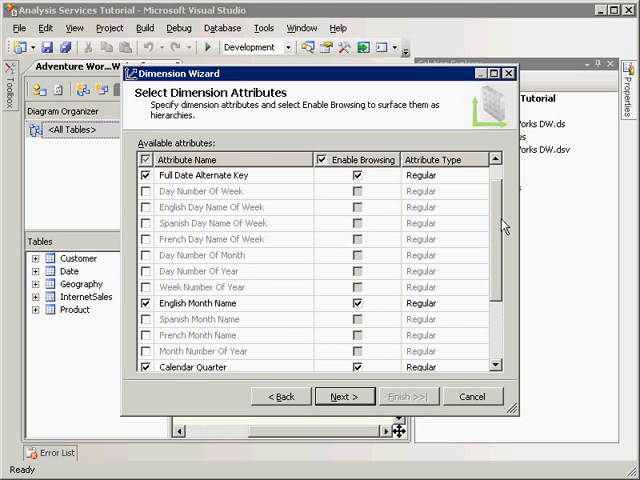
click(478, 192)
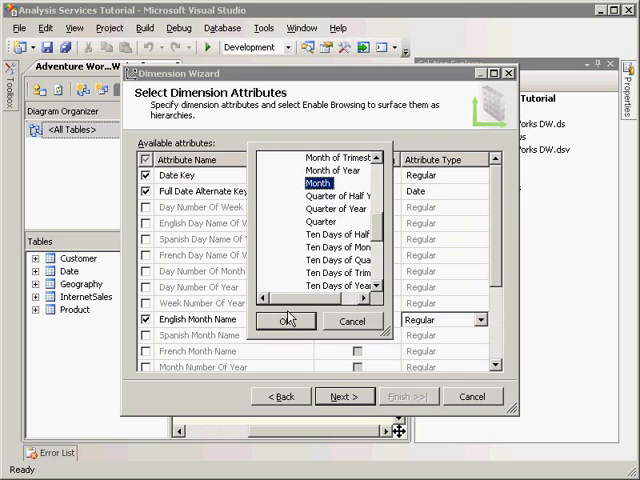
Type English Month Name as Month, Calendar Year as Year, Calendar Semester as Half Year
click(286, 321)
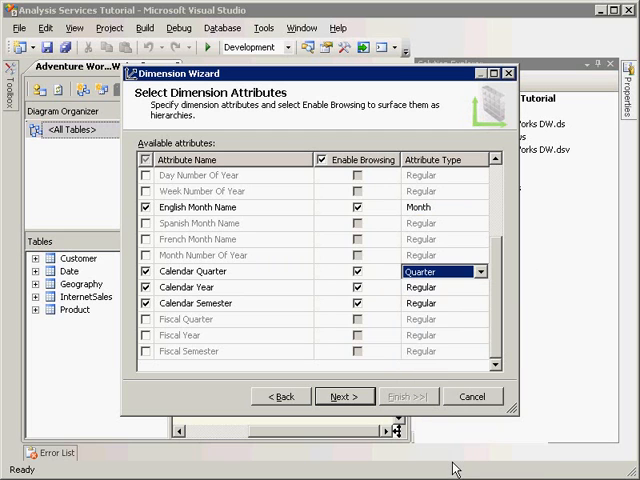
click(440, 287)
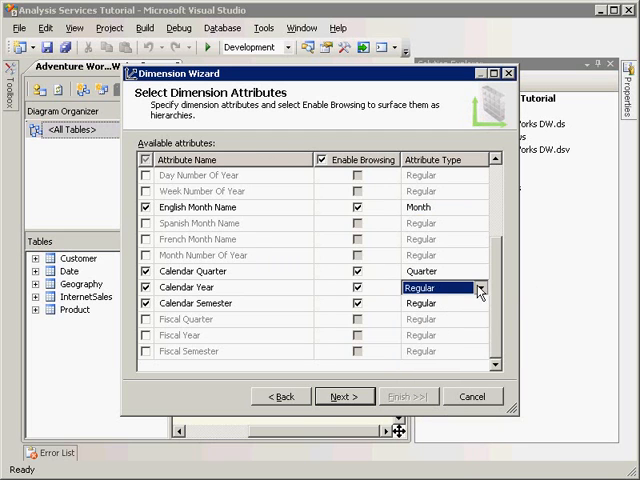
click(480, 287)
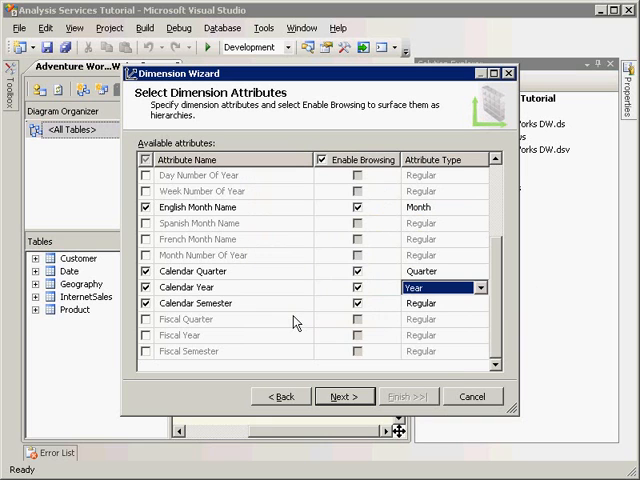
click(481, 308)
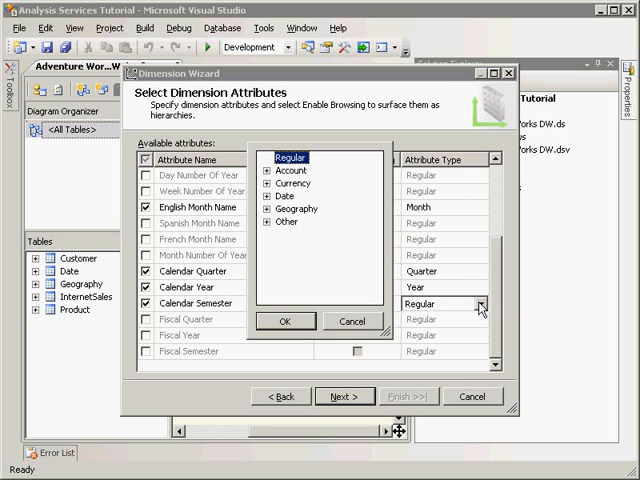
click(271, 195)
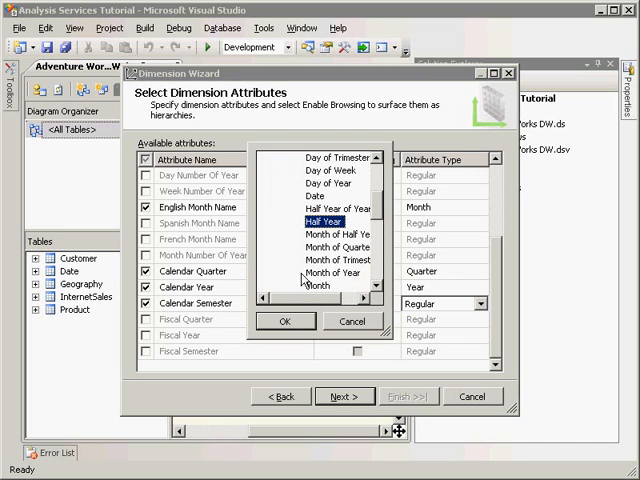
click(318, 396)
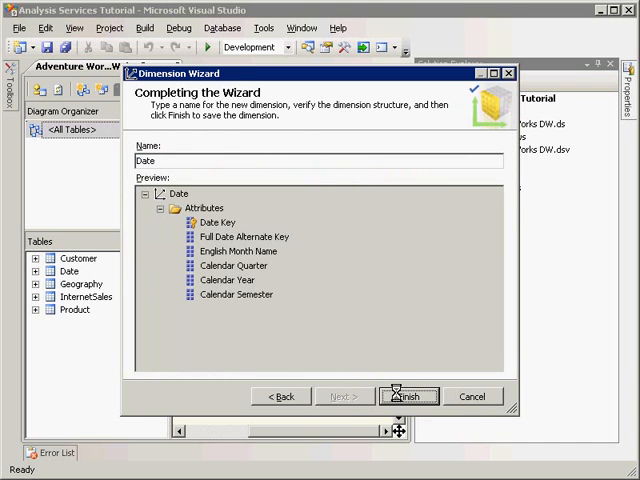
Finish the Date dimension and bring up the Cubes folder's actions
click(407, 396)
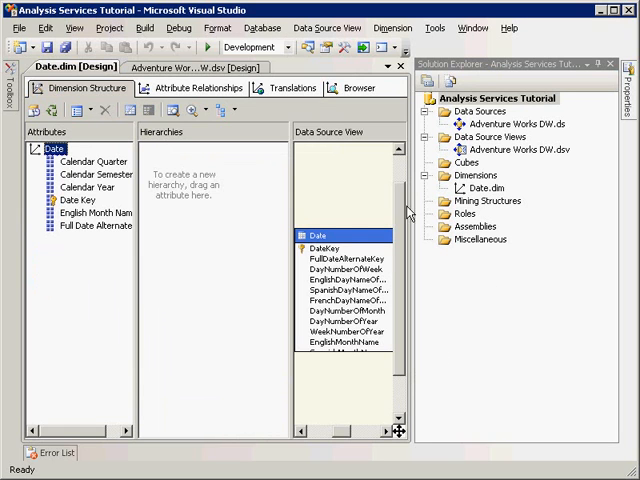
right_click(461, 164)
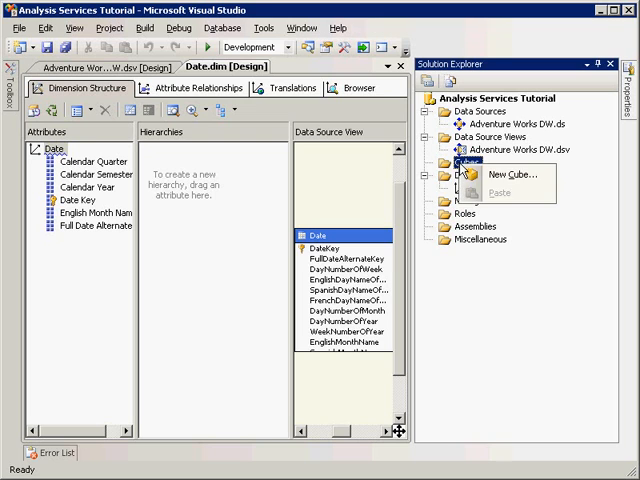
Launch the Cube Wizard and accept InternetSales as the measure group table
click(509, 174)
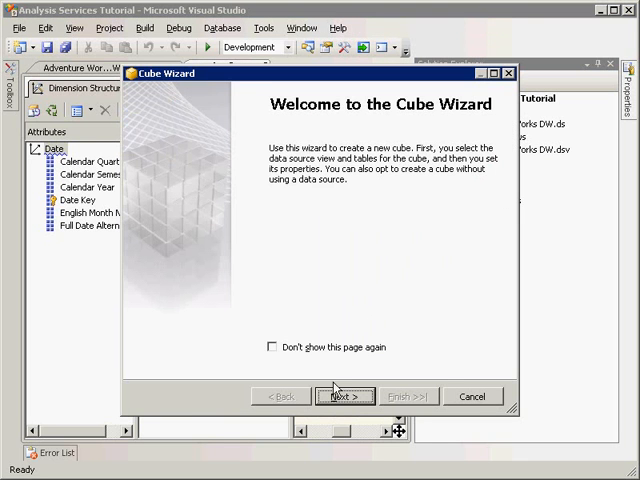
click(345, 396)
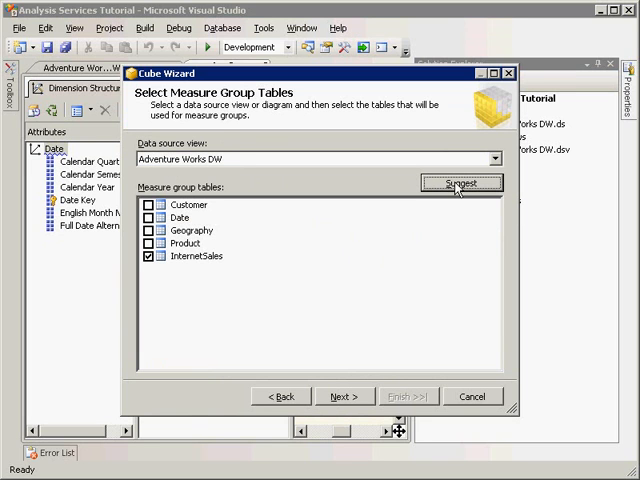
mouse_move(191, 279)
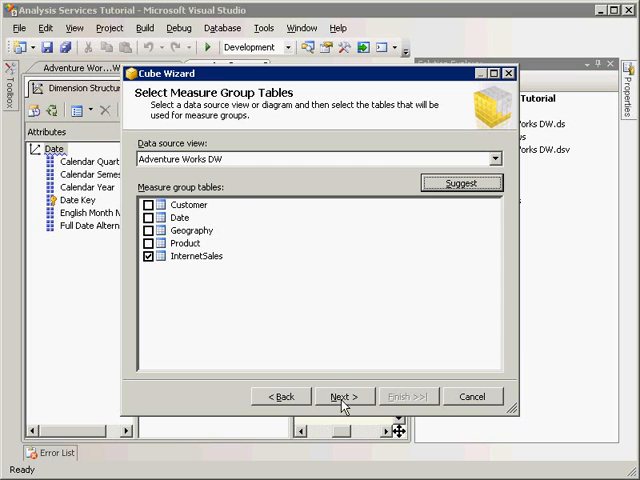
click(344, 396)
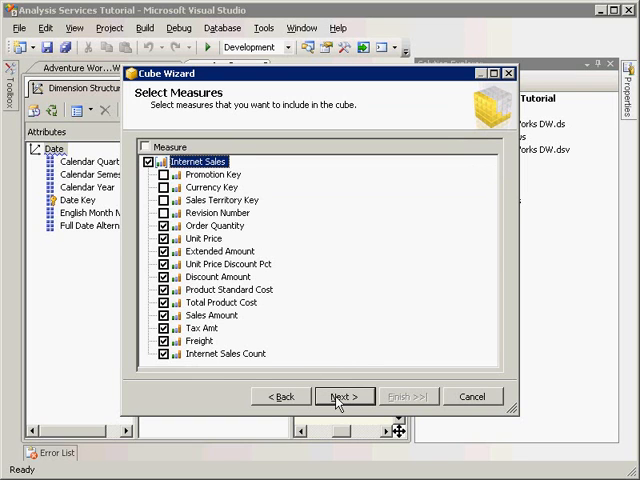
Keep the checked Internet Sales measures and the existing Date dimension
click(344, 396)
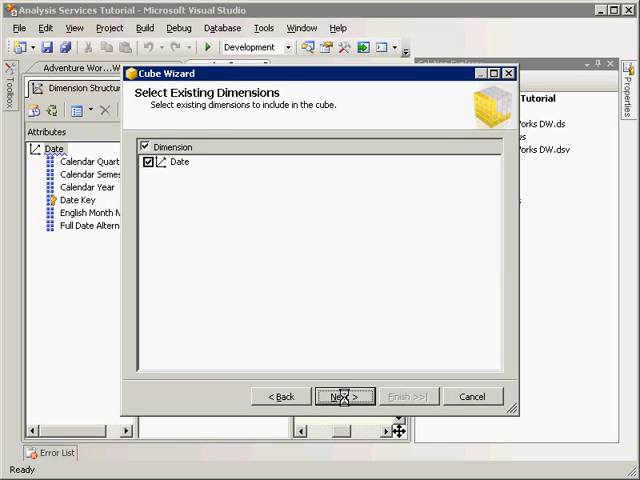
click(343, 396)
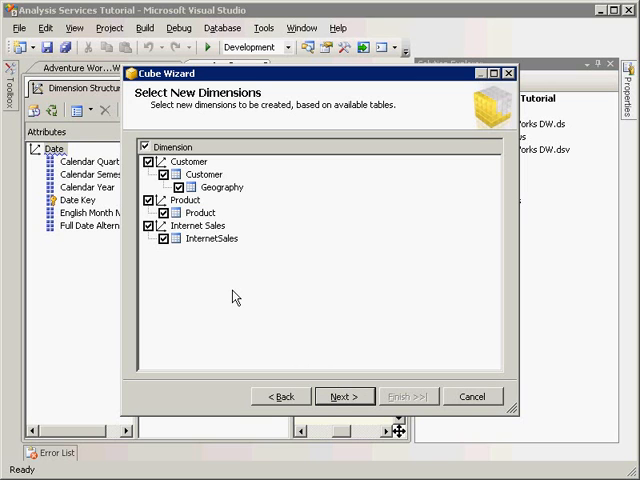
mouse_move(189, 258)
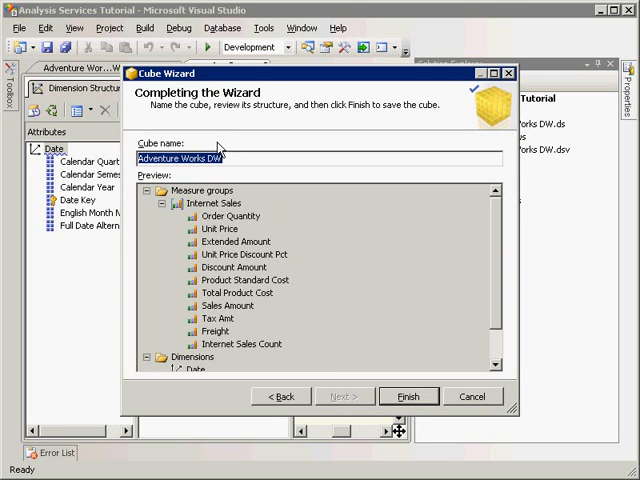
Enter 'Analysis Services Tutorial' as the cube name and finish the Cube Wizard
text(Analysis Services Tutorial)
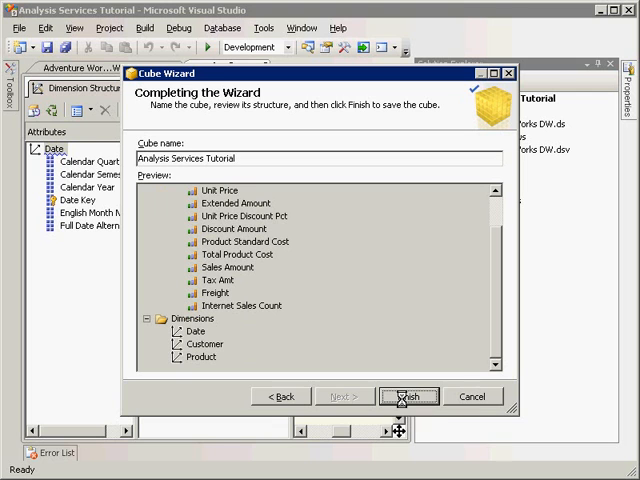
click(409, 396)
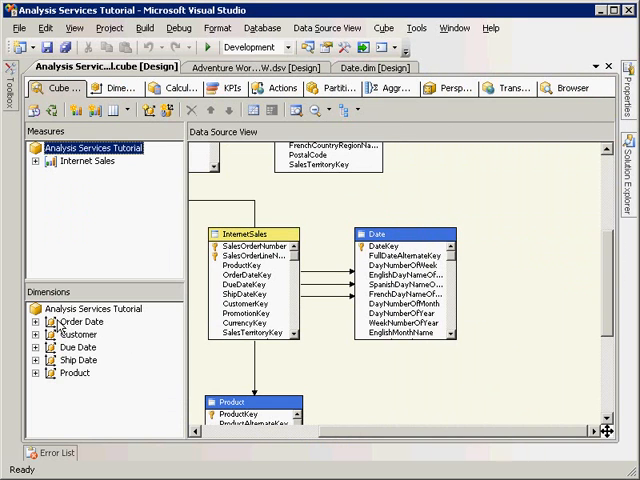
mouse_move(320, 110)
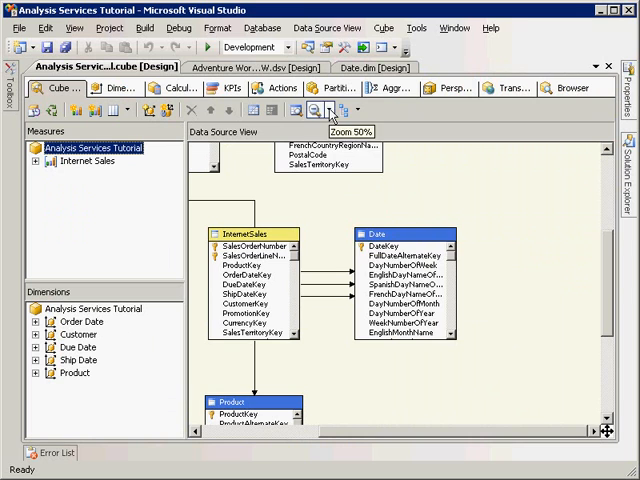
Zoom out the cube diagram so all tables fit
click(311, 110)
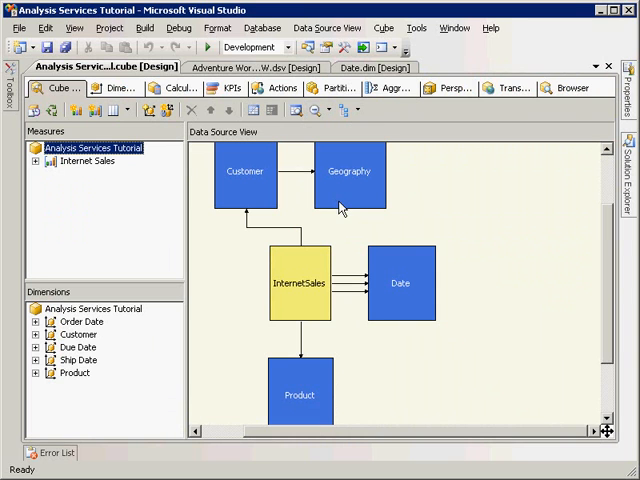
mouse_move(357, 287)
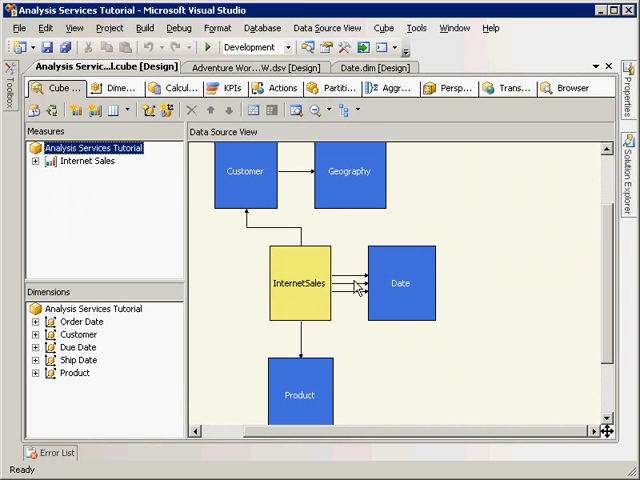
mouse_move(390, 286)
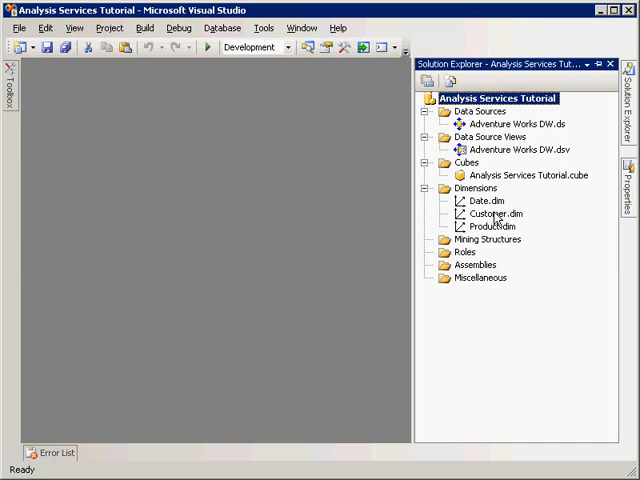
Open the Customer dimension and select Customer columns, including NumberCarsOwned
double_click(492, 213)
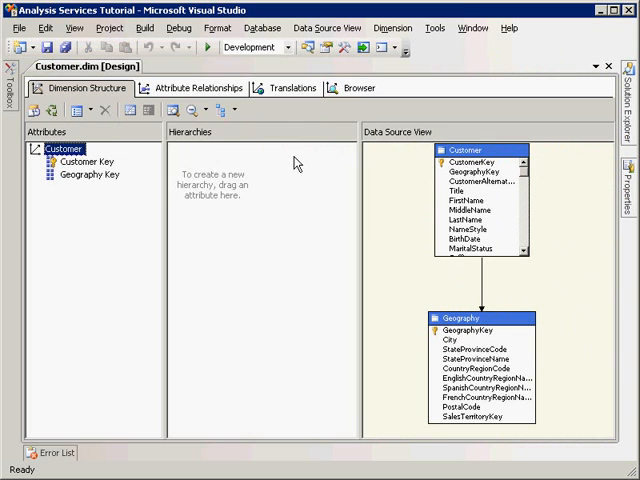
click(207, 110)
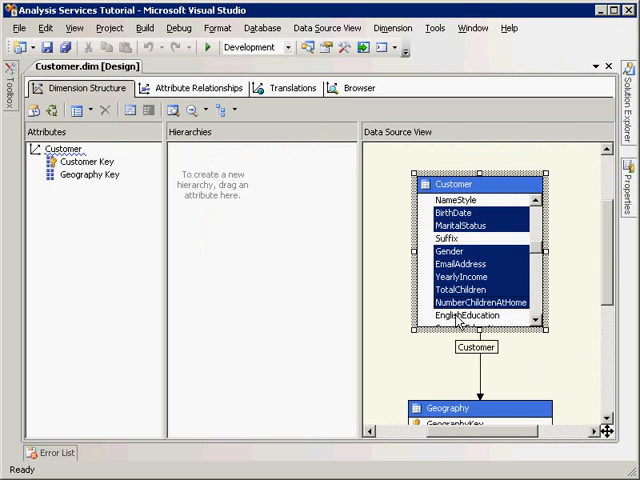
scroll(down, 3)
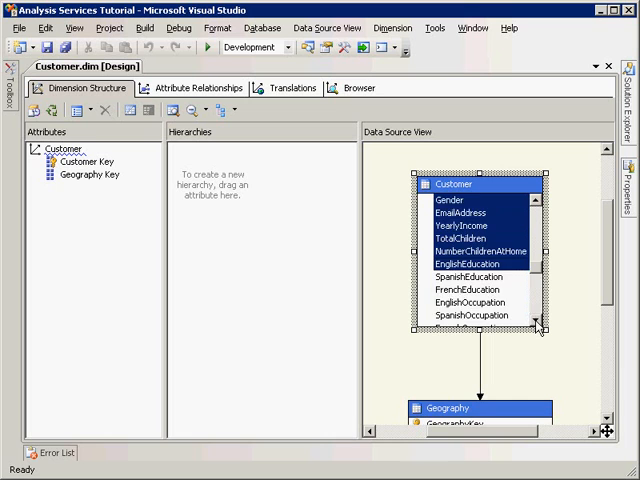
scroll(down, 3)
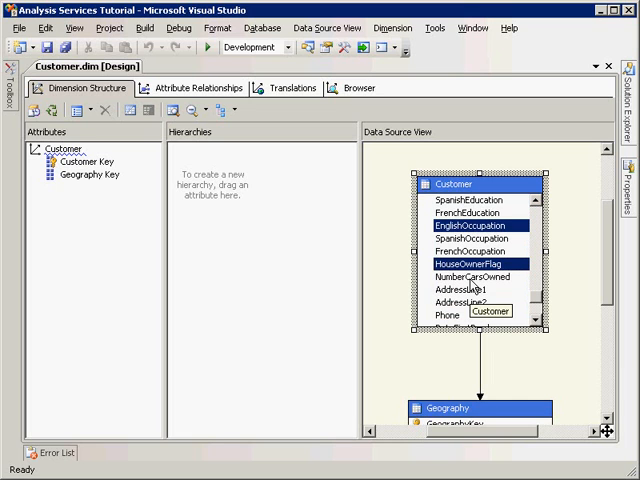
click(478, 277)
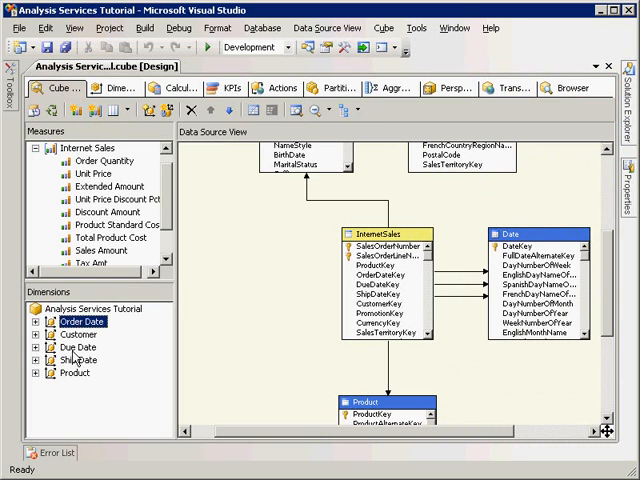
Expand the Customer dimension's entry in the cube's Dimensions pane
click(73, 359)
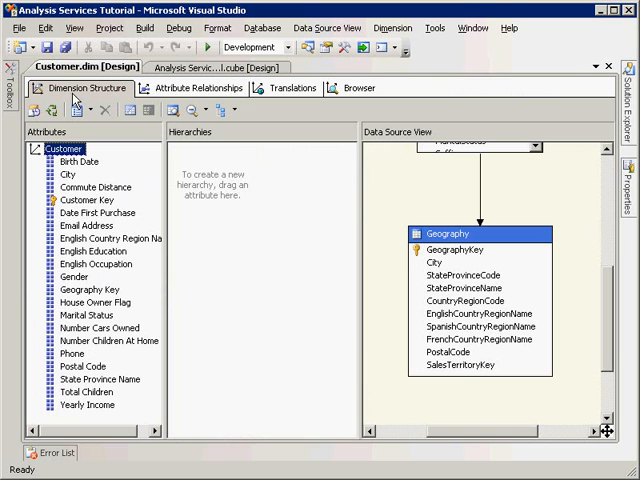
click(196, 88)
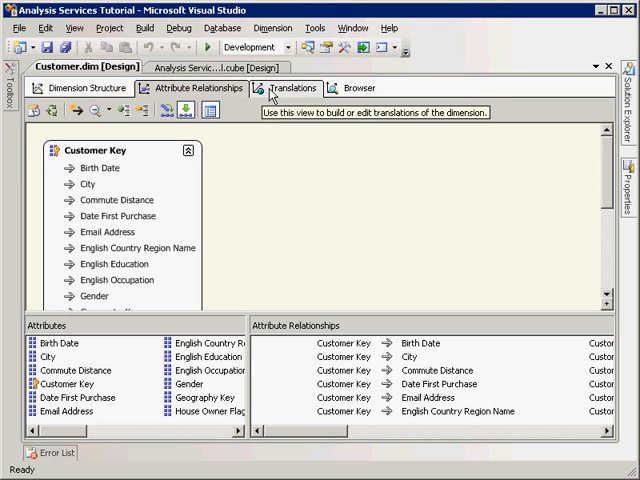
click(291, 88)
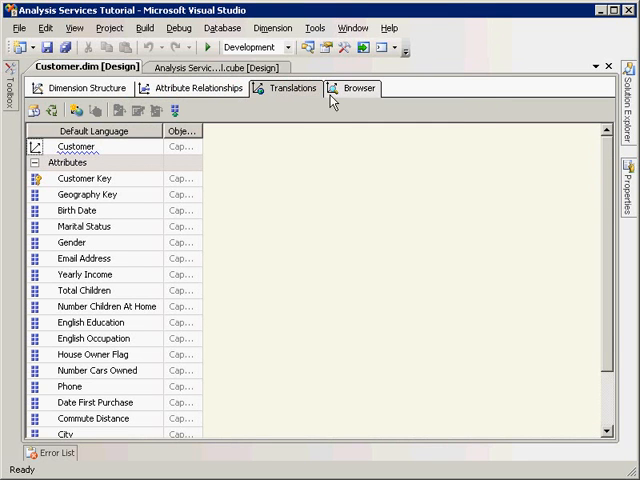
mouse_move(350, 94)
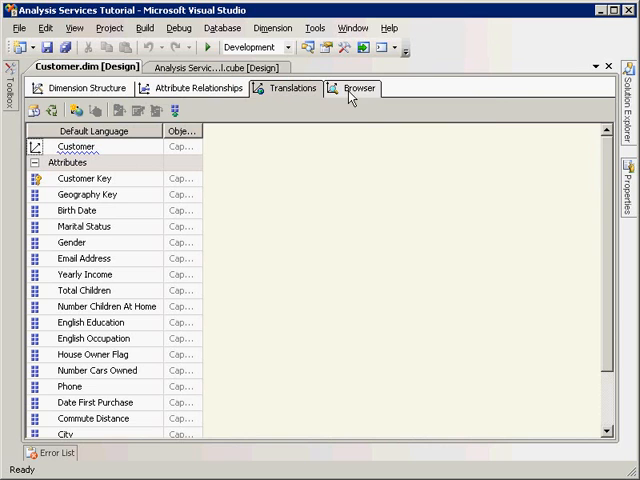
click(82, 88)
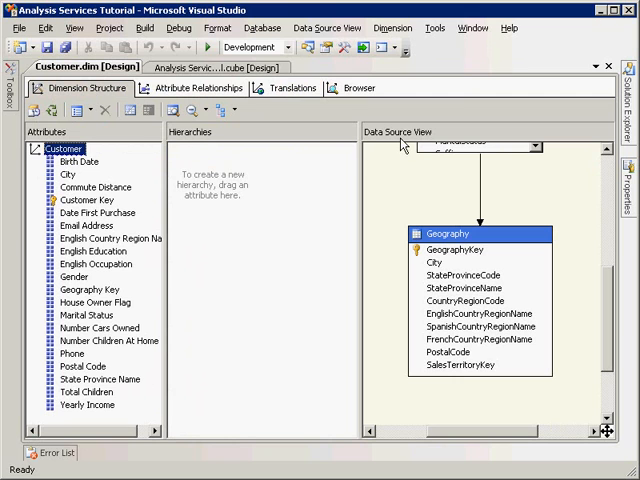
mouse_move(597, 123)
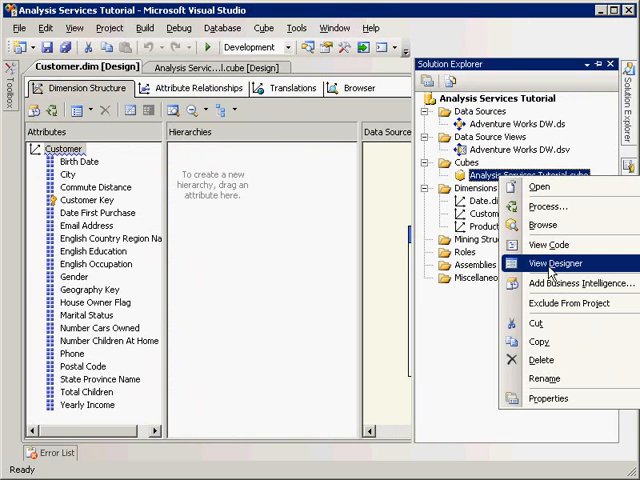
Open the tutorial cube in its designer and view its partitions
click(553, 263)
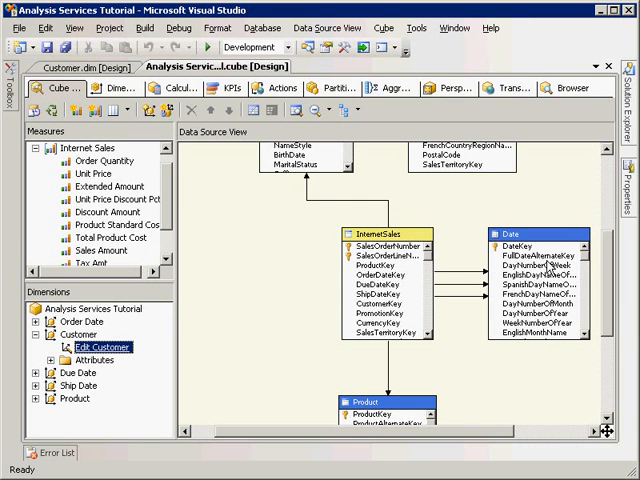
click(116, 87)
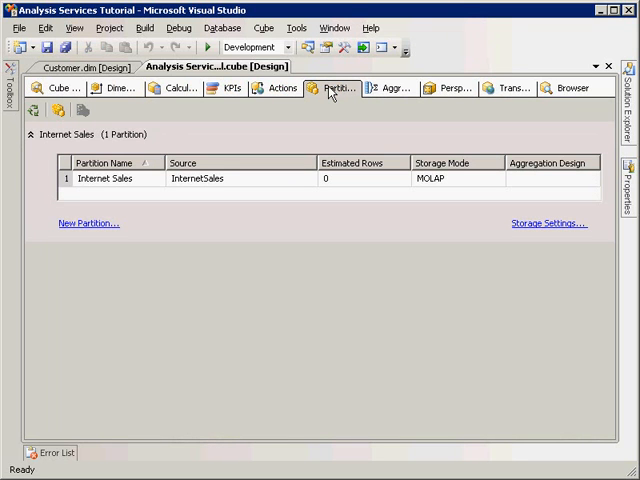
mouse_move(330, 92)
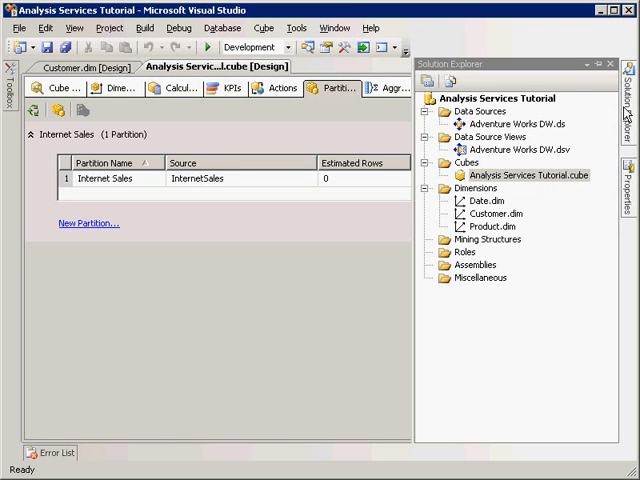
Open the tutorial cube file's XML code view and scroll through its definition
right_click(531, 174)
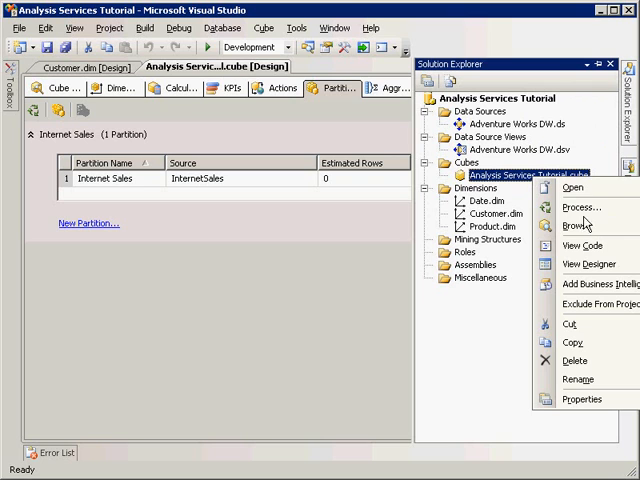
click(578, 245)
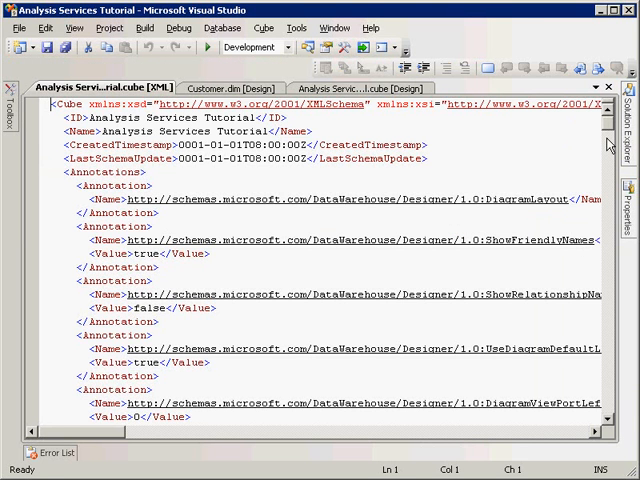
scroll(down, 3)
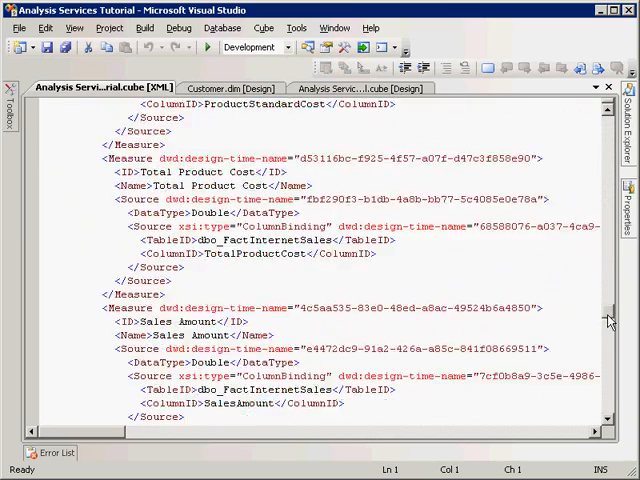
scroll(down, 3)
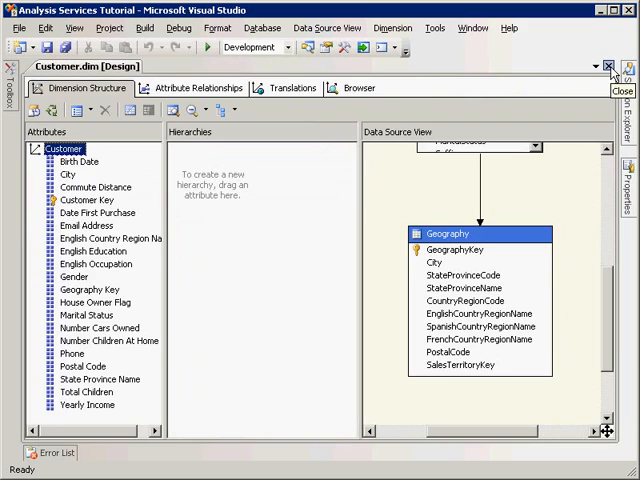
Close the Customer.dim designer and open the project's Property Pages
click(608, 64)
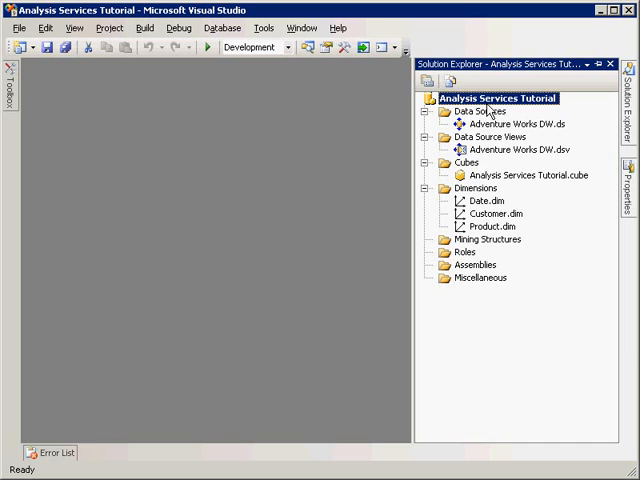
right_click(490, 98)
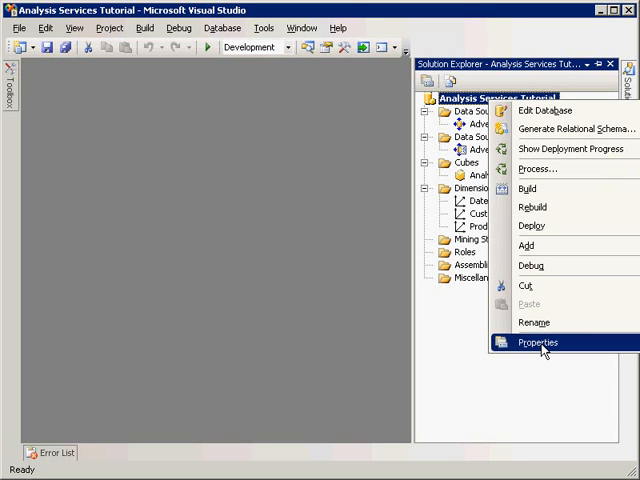
click(537, 342)
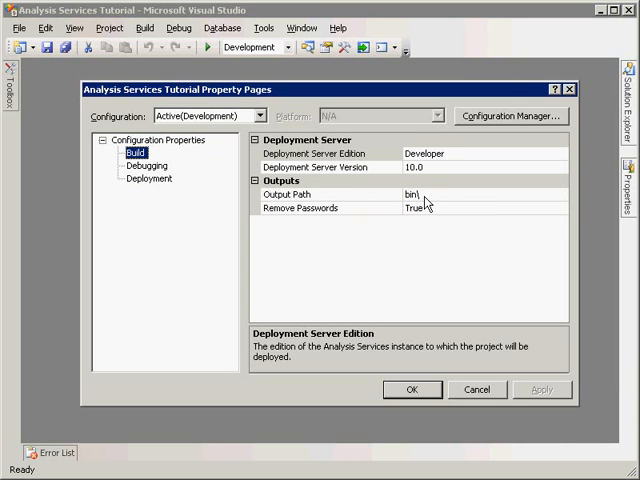
mouse_move(414, 247)
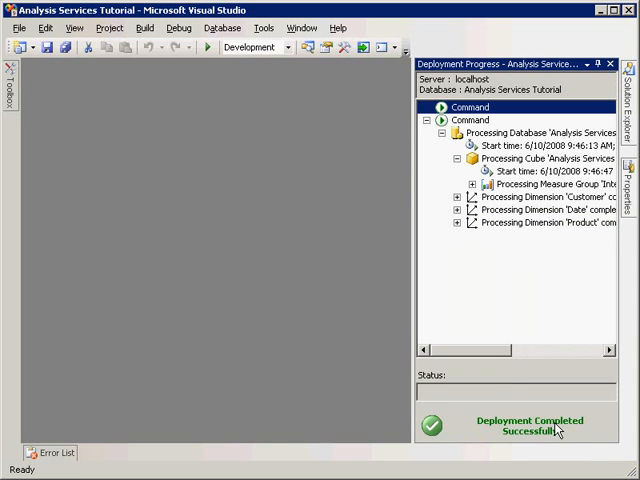
Auto-hide the Deployment Progress window
click(72, 27)
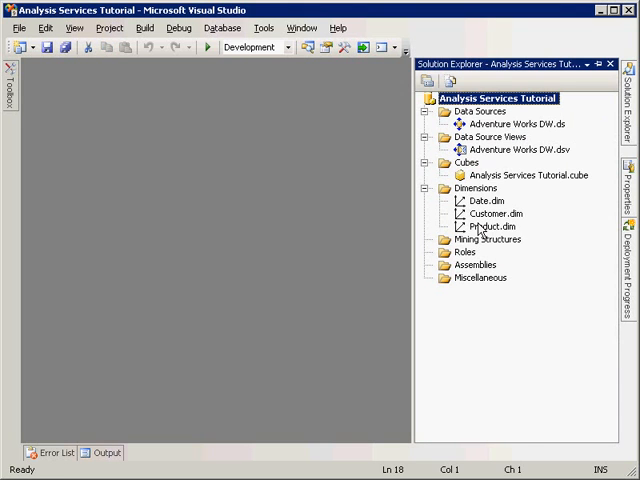
Browse Product.dim's Class hierarchy, expanding the All member to list product classes
double_click(495, 226)
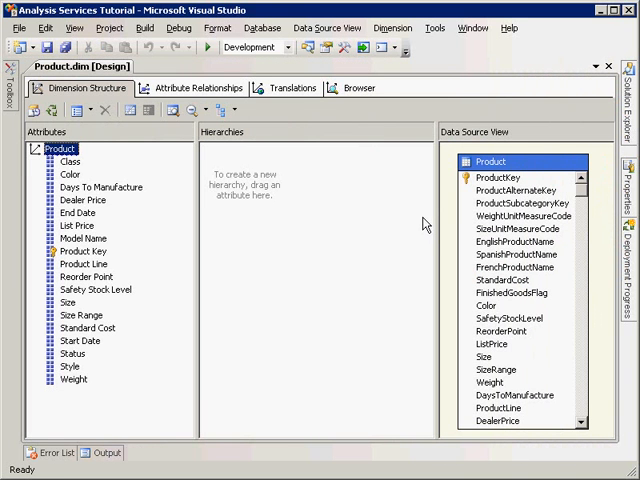
click(360, 88)
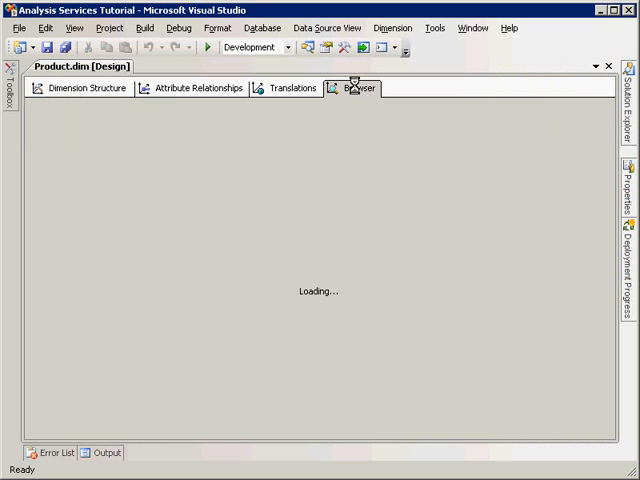
click(356, 88)
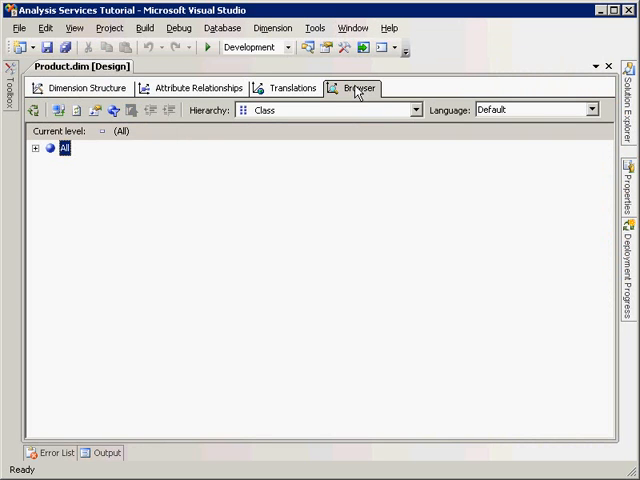
mouse_move(37, 153)
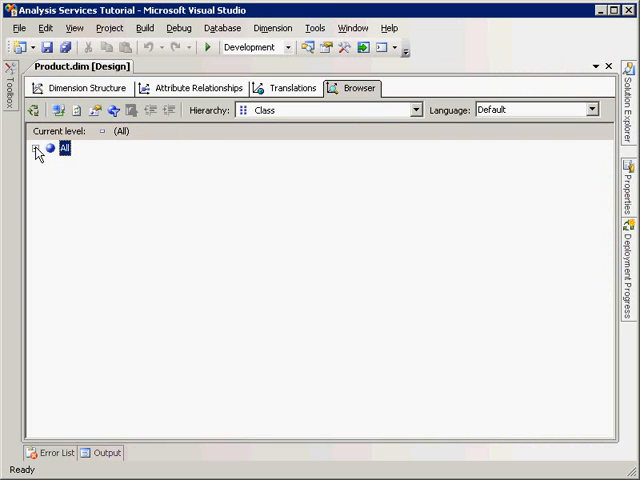
click(37, 148)
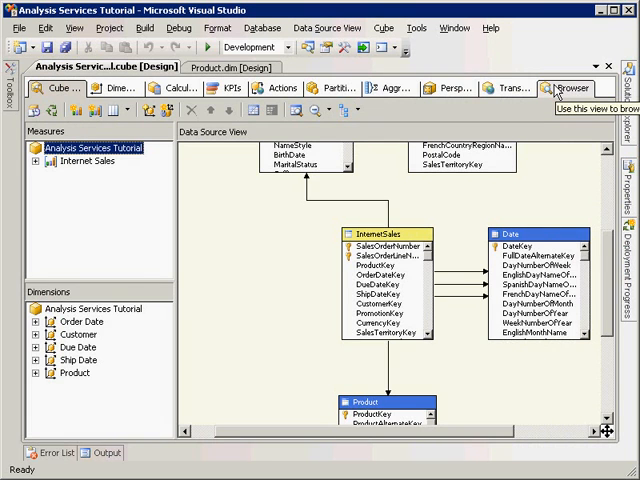
Show the cube's Browser view with Measures and the Customer, Date and Product dimensions
click(569, 88)
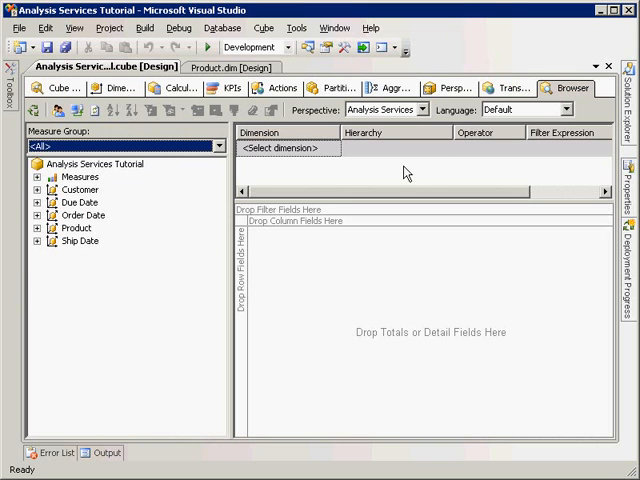
mouse_move(435, 291)
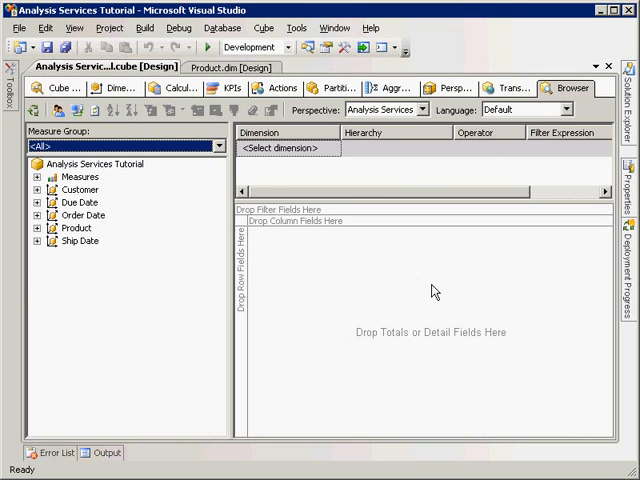